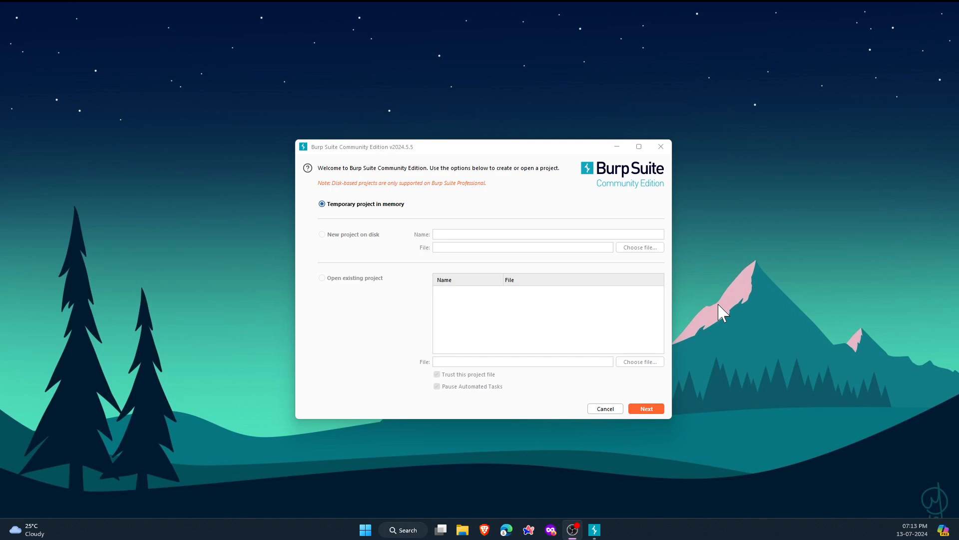
pyautogui.moveTo(673, 395)
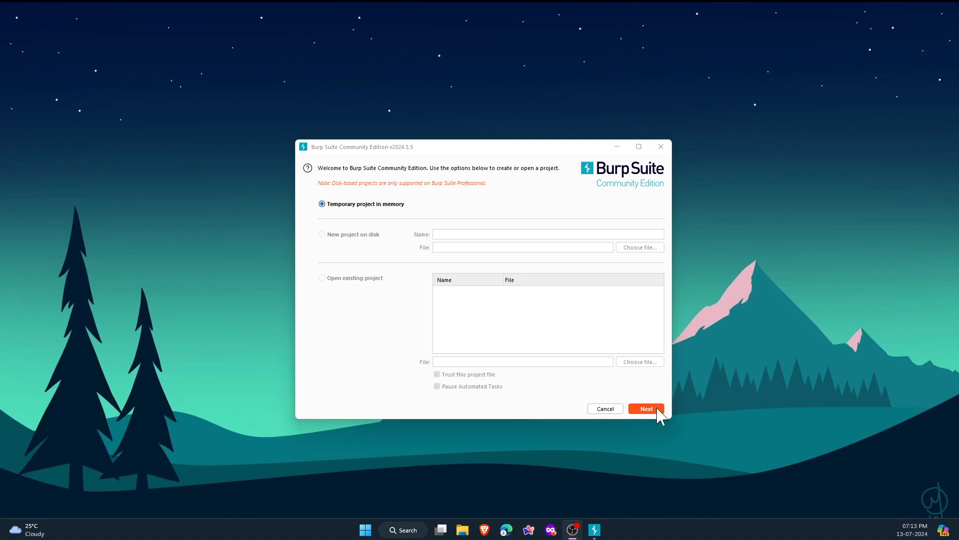
# Step: Start Burp with the temporary in-memory project
pyautogui.click(645, 408)
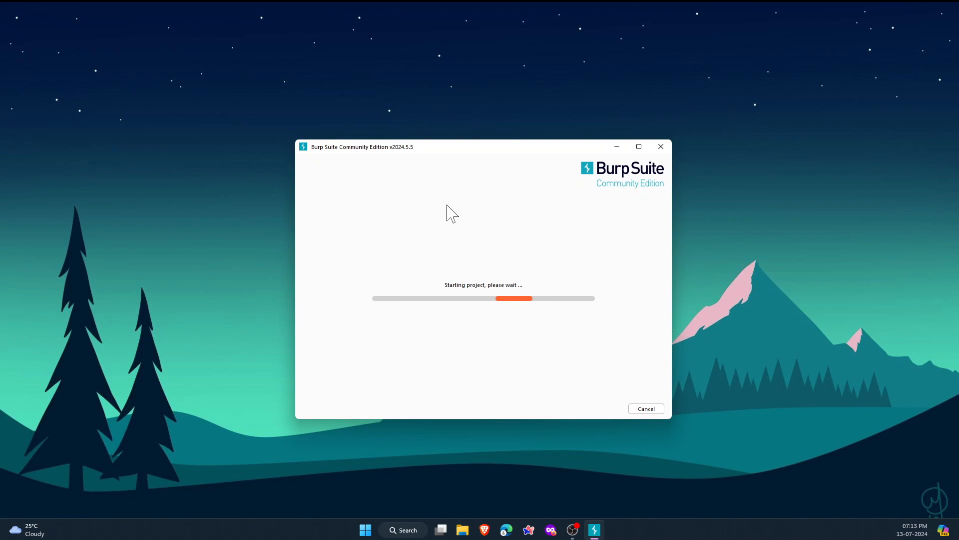
pyautogui.moveTo(416, 387)
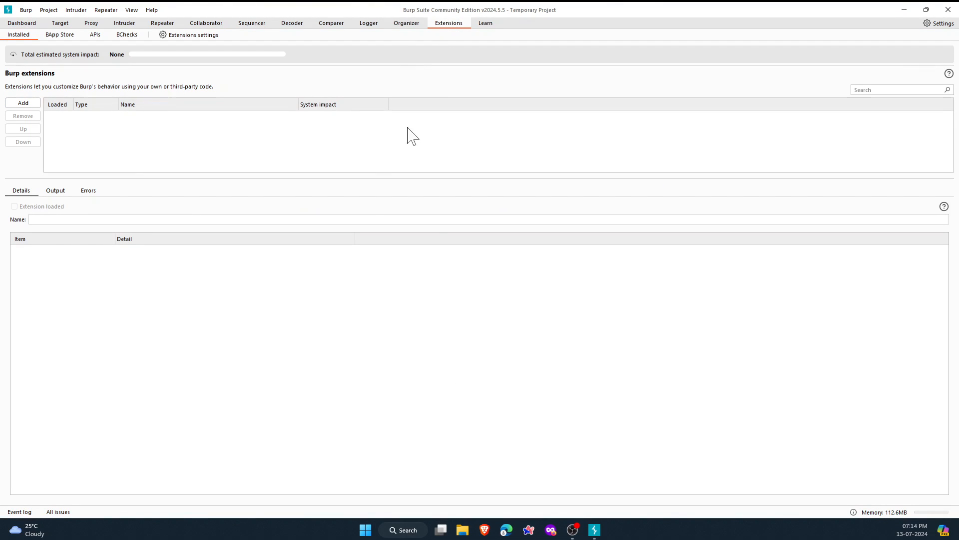
pyautogui.moveTo(77, 52)
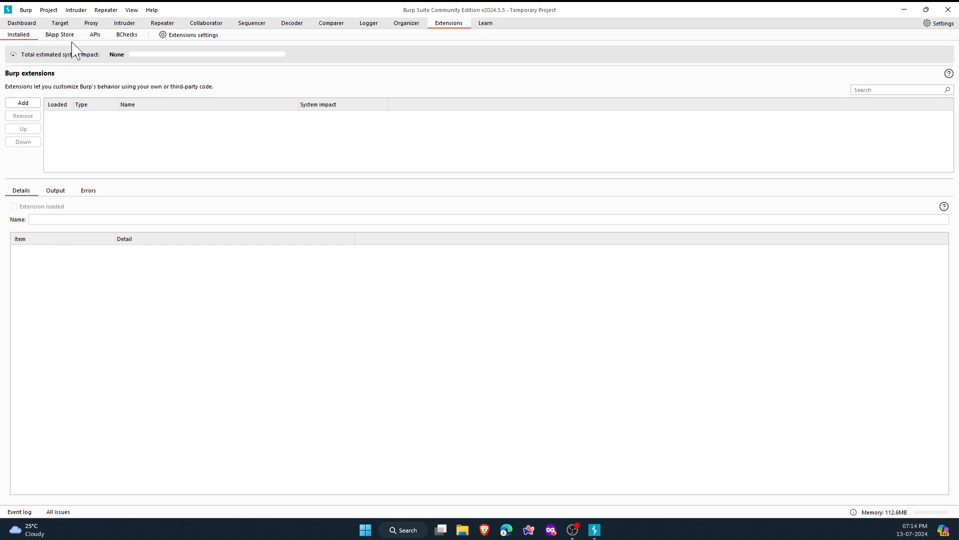
# Step: Select Autorize in the BApp Store list to view its details
pyautogui.click(59, 34)
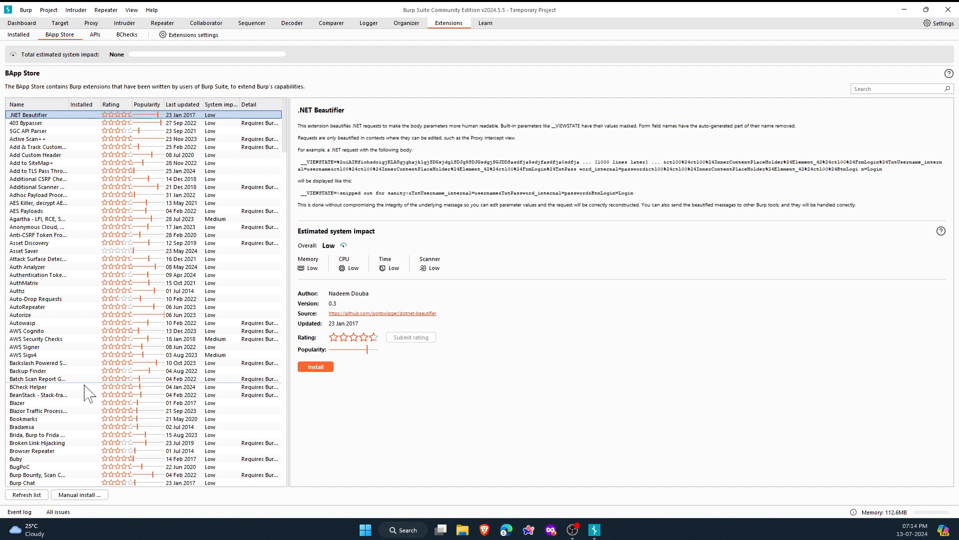
pyautogui.click(20, 315)
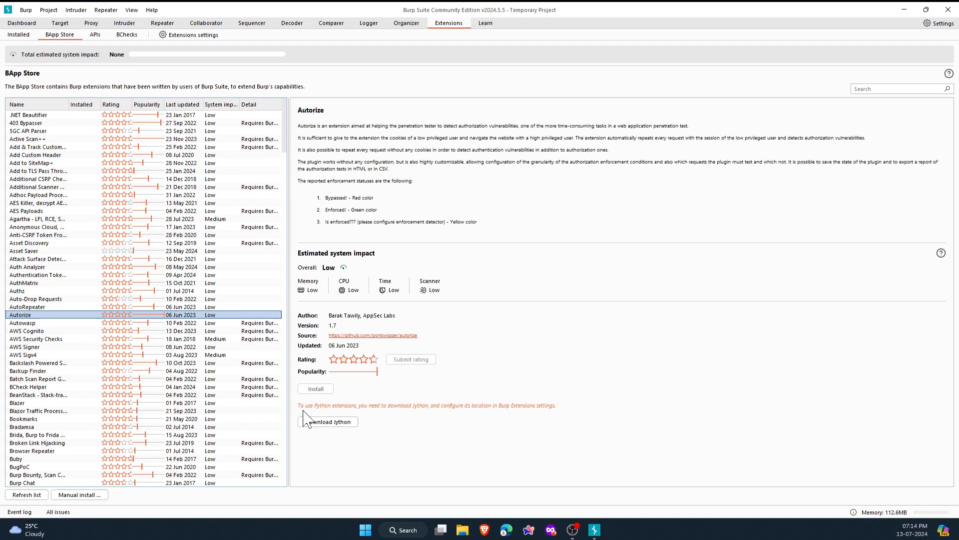
pyautogui.moveTo(464, 422)
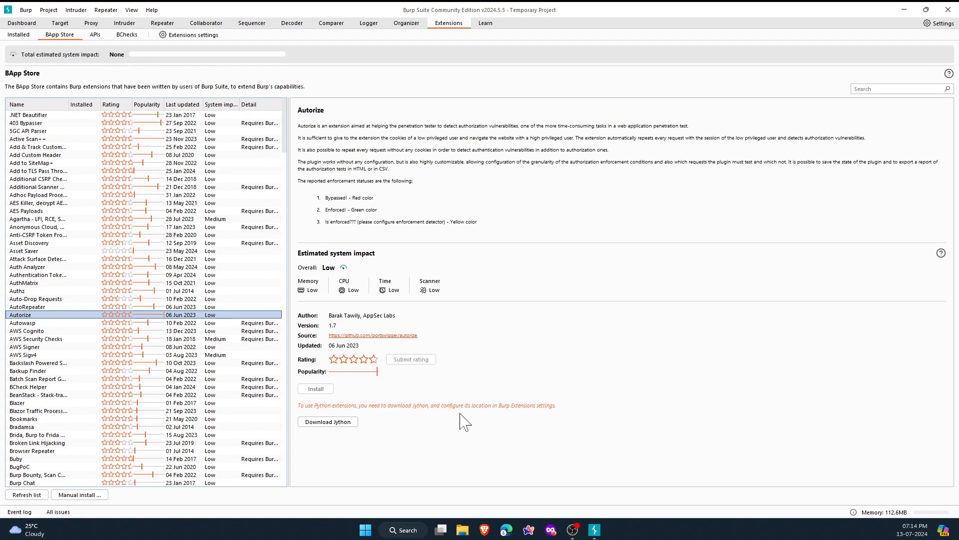
pyautogui.moveTo(506, 425)
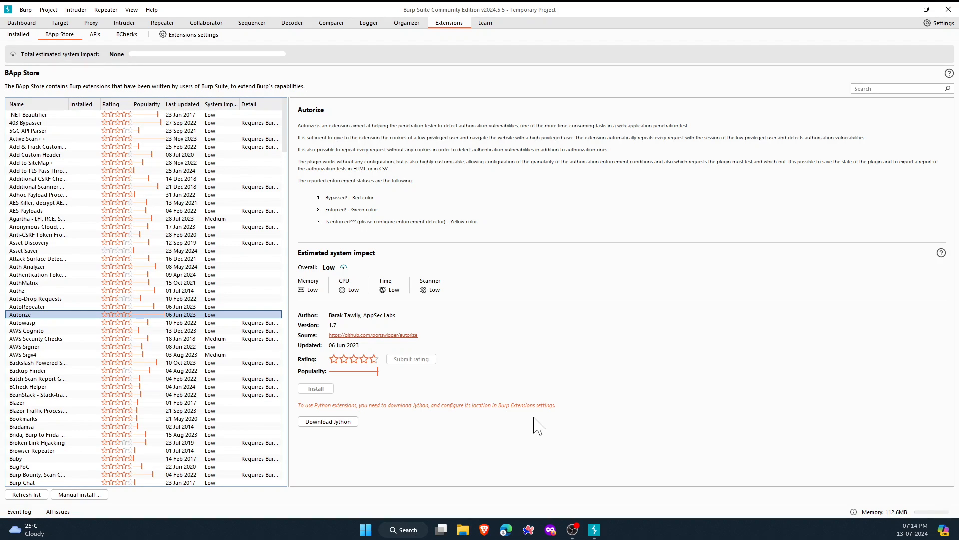
pyautogui.moveTo(380, 435)
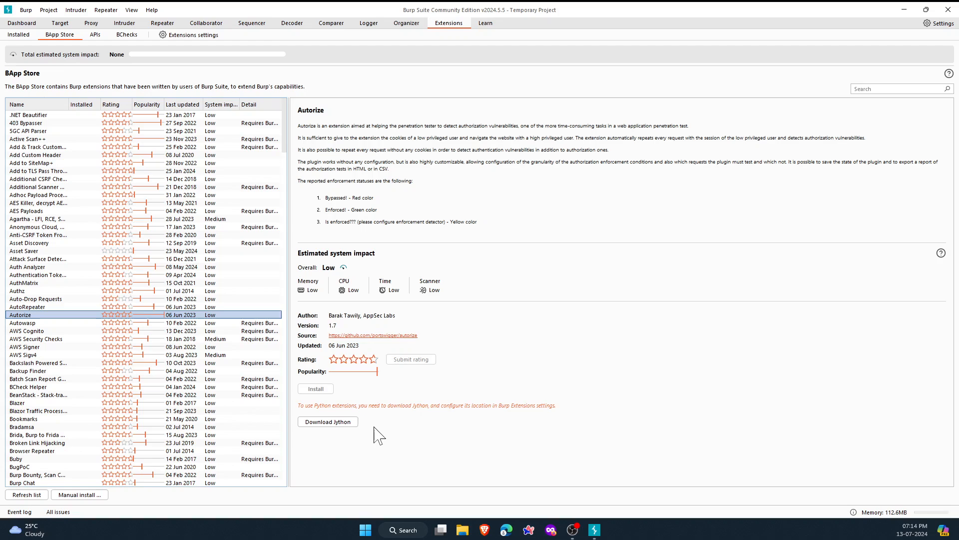
pyautogui.moveTo(364, 431)
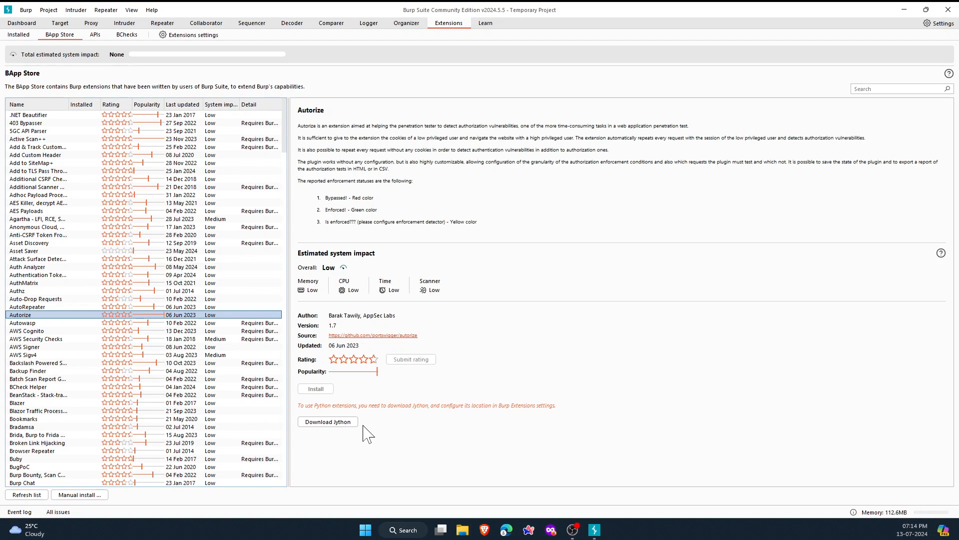
pyautogui.moveTo(425, 199)
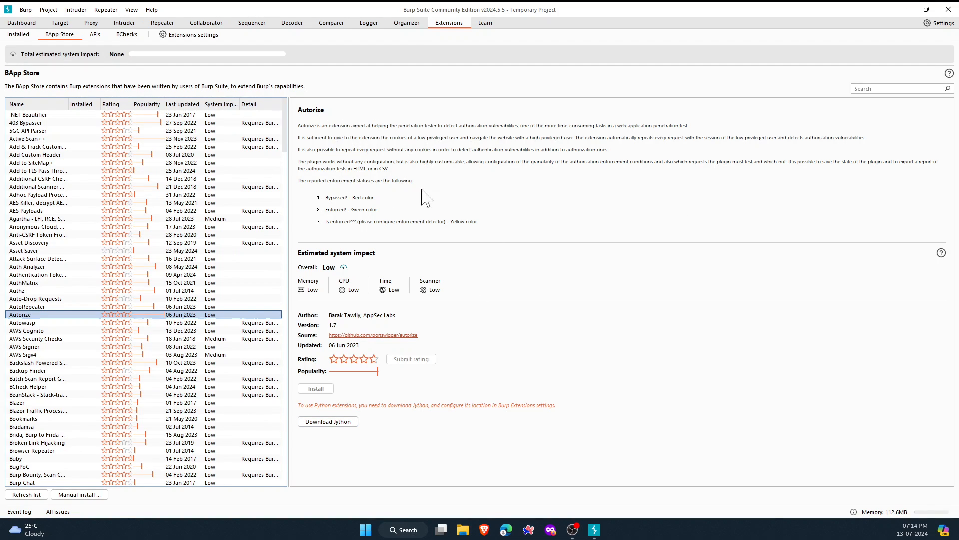
pyautogui.moveTo(331, 116)
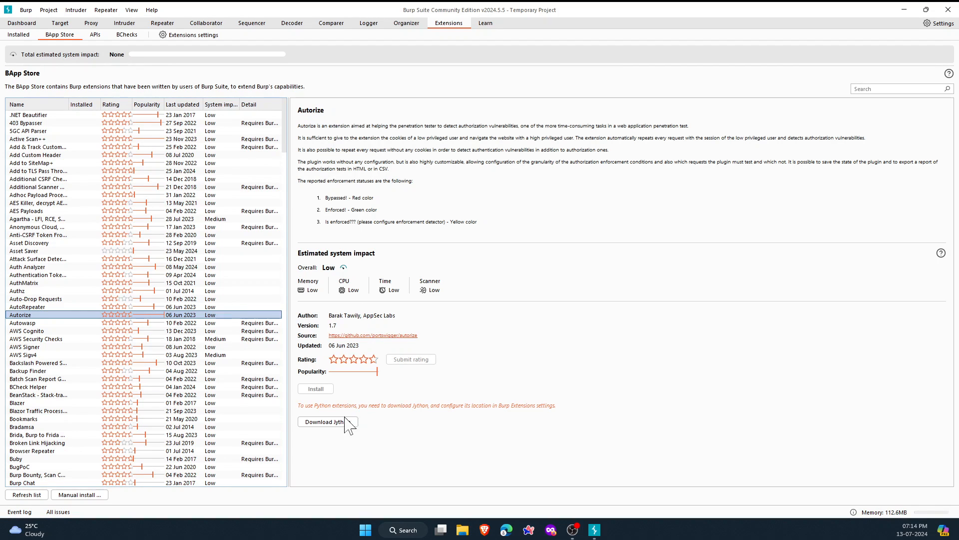
pyautogui.moveTo(343, 441)
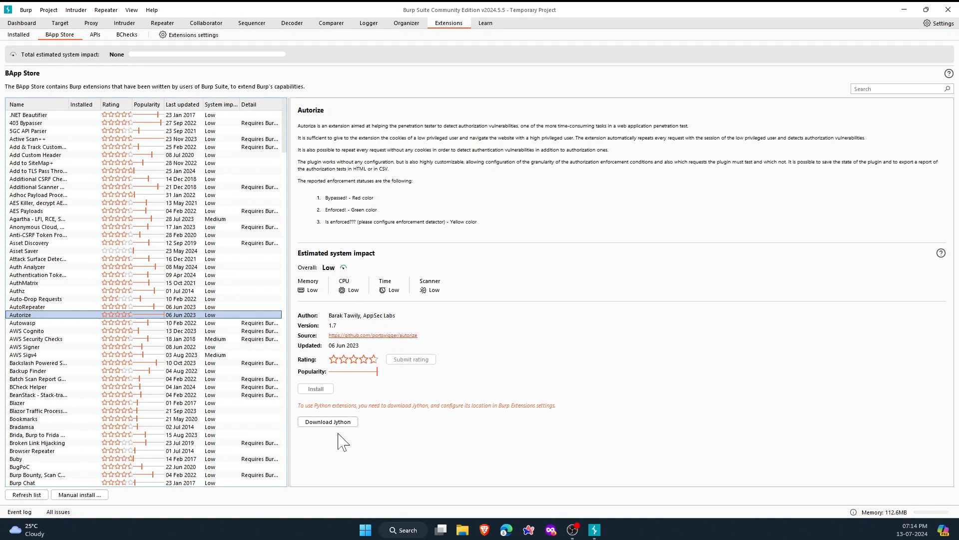
pyautogui.moveTo(360, 433)
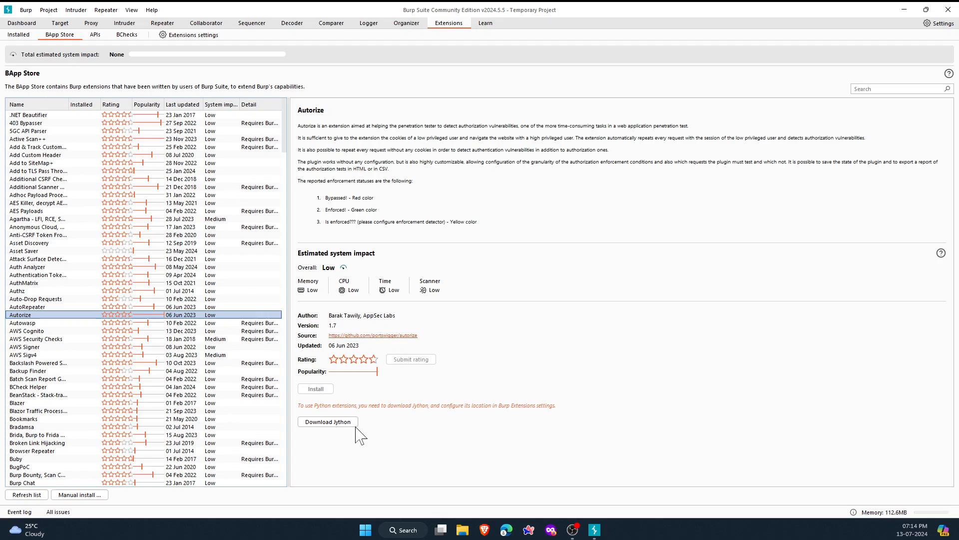
# Step: Follow the Download Jython link to jython.org/download.html in Edge
pyautogui.click(328, 421)
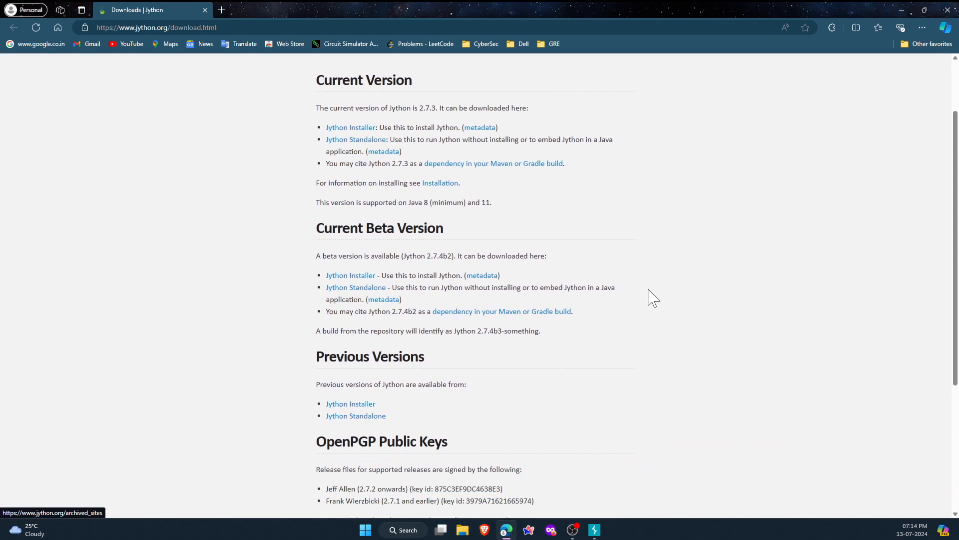
pyautogui.scroll(3)
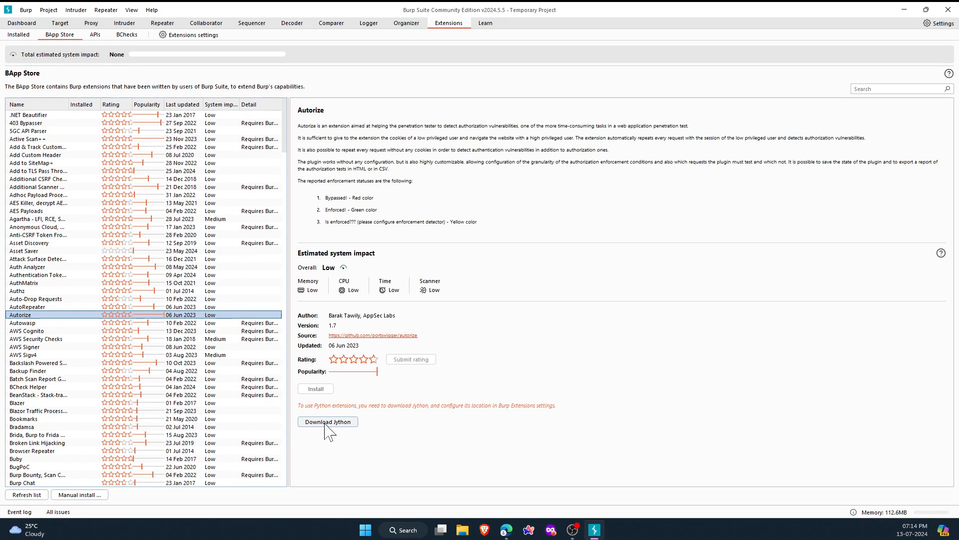
pyautogui.click(327, 422)
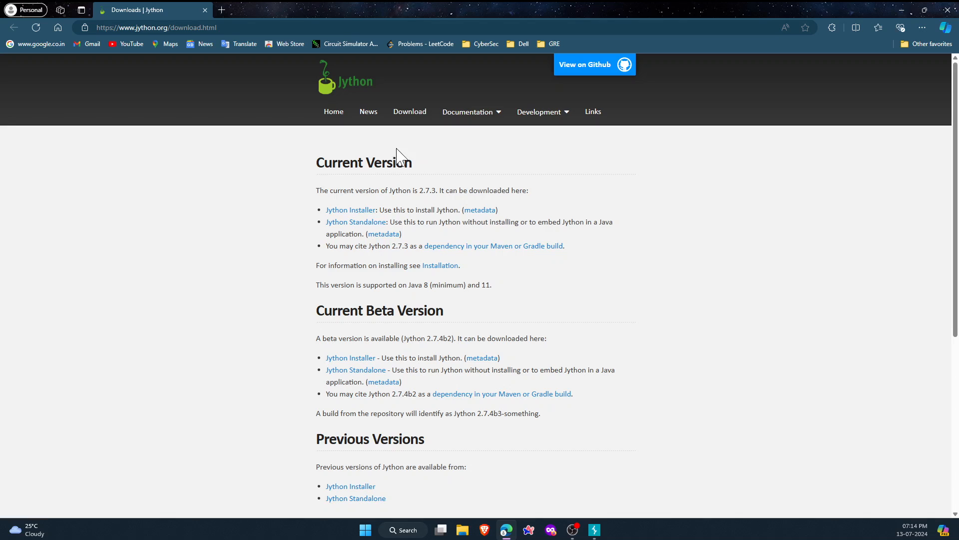
pyautogui.moveTo(553, 131)
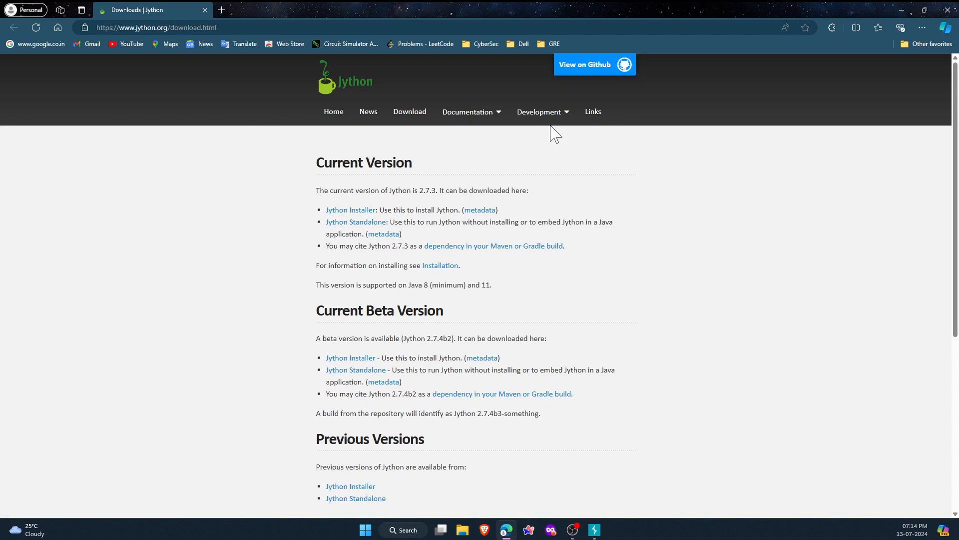
pyautogui.moveTo(358, 237)
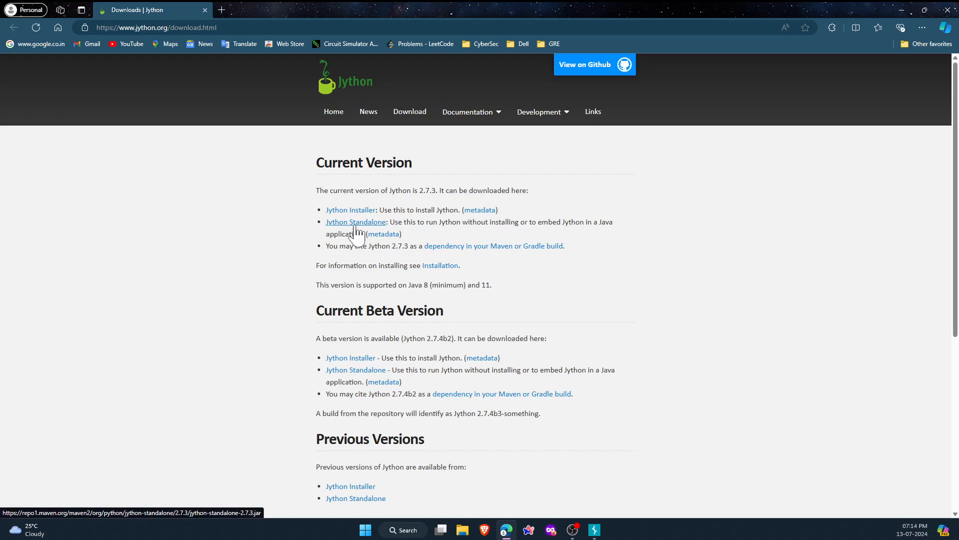
# Step: Download jython-standalone-2.7.3.jar into Documents\portable_apps
pyautogui.click(355, 222)
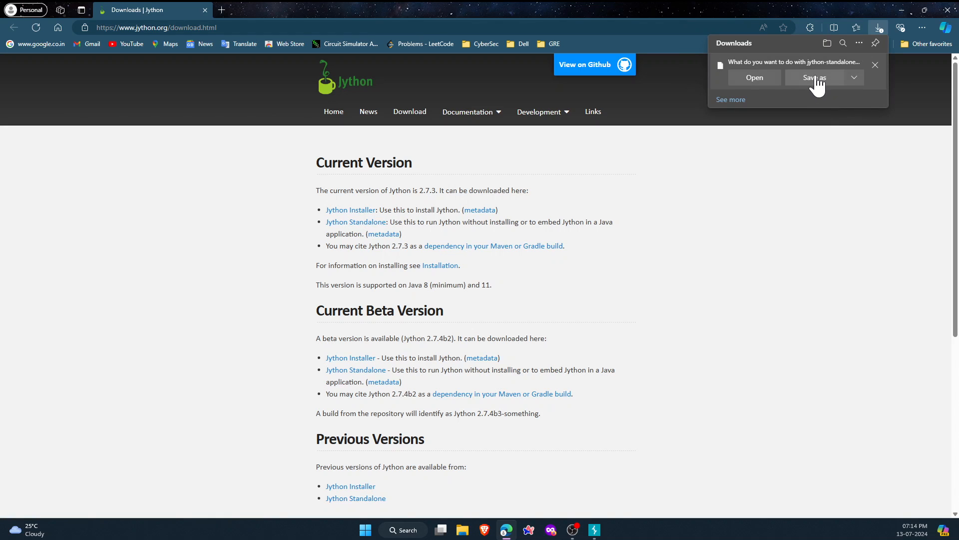
pyautogui.click(815, 78)
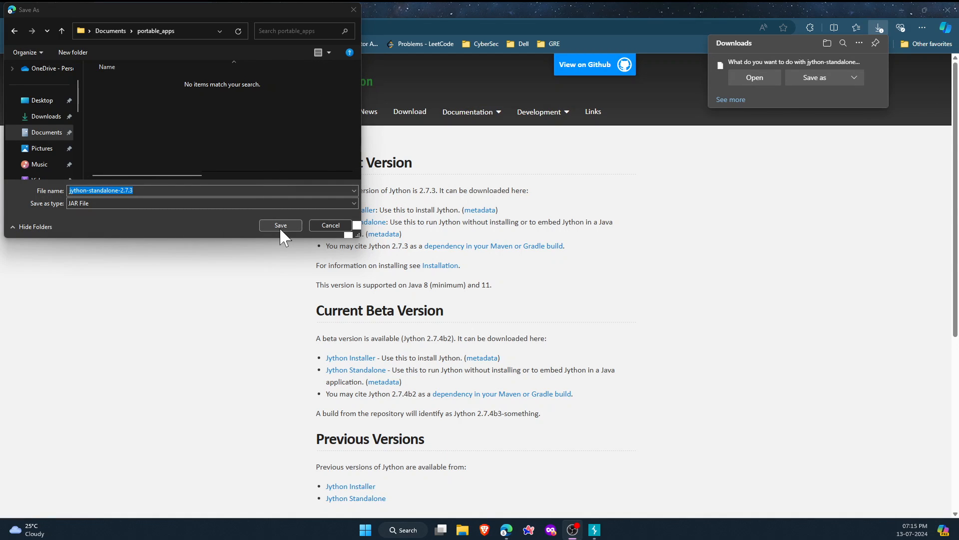
pyautogui.moveTo(111, 31)
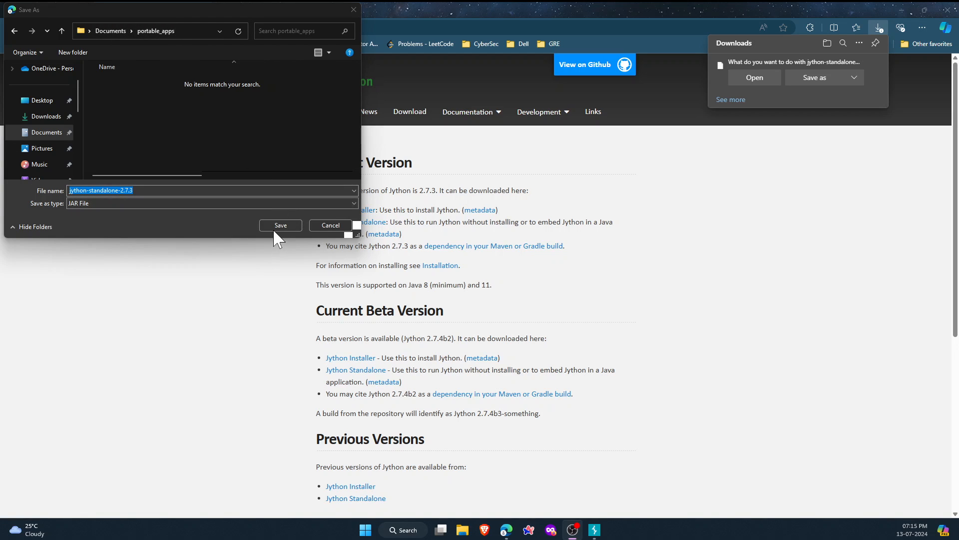
pyautogui.click(280, 225)
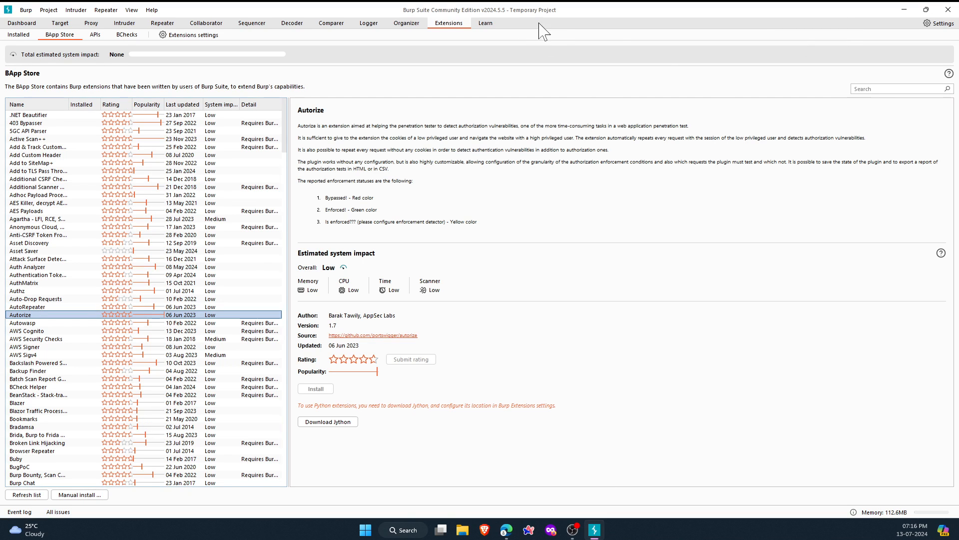
pyautogui.moveTo(562, 139)
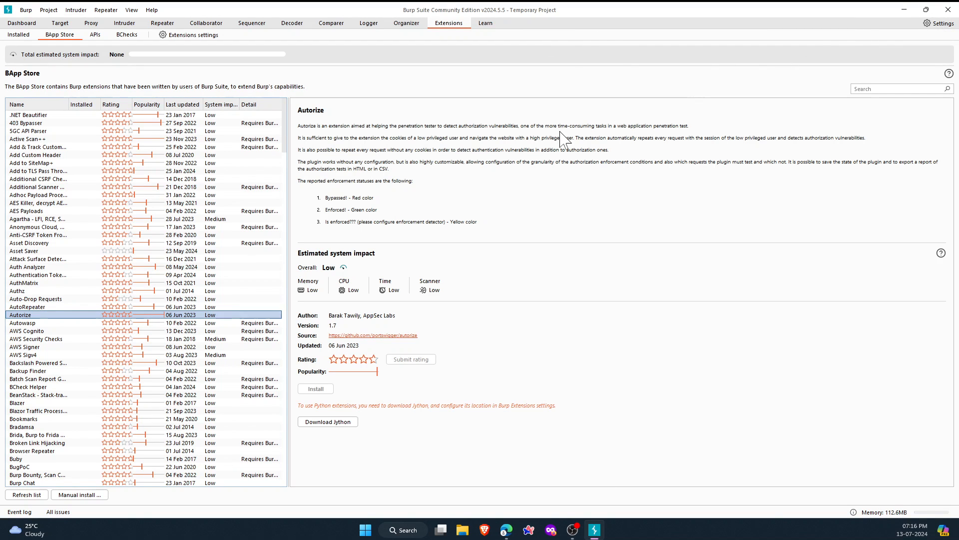
# Step: Go to the Extensions page of Burp's Settings
pyautogui.click(940, 23)
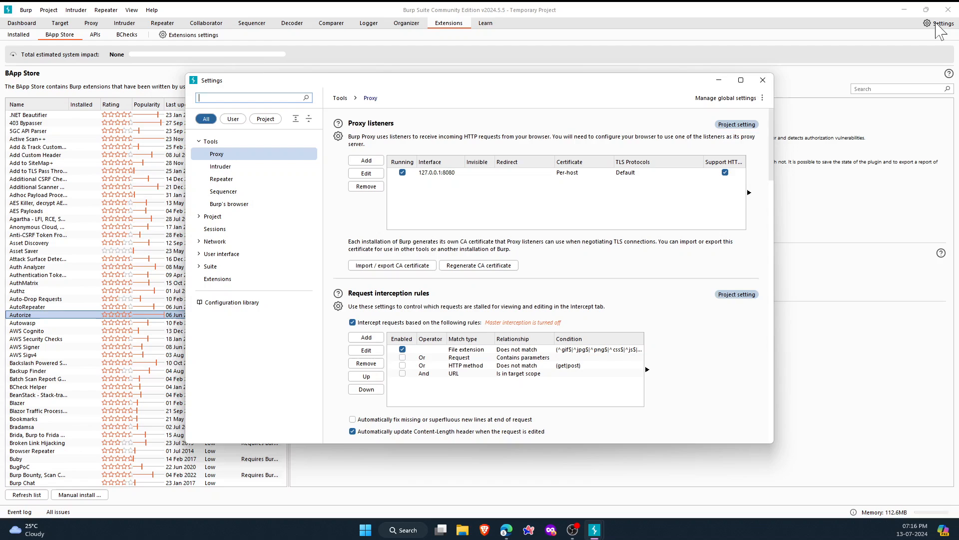
pyautogui.click(216, 278)
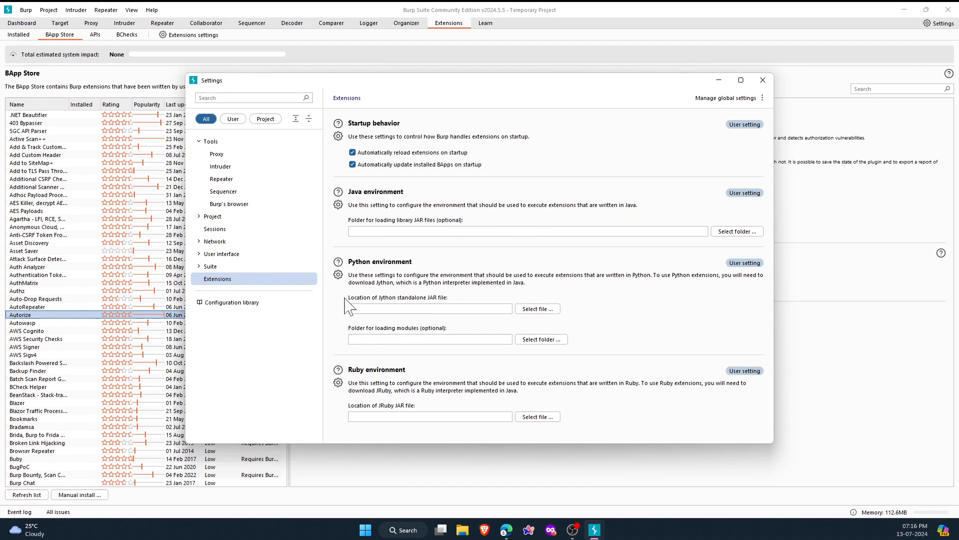
pyautogui.moveTo(407, 310)
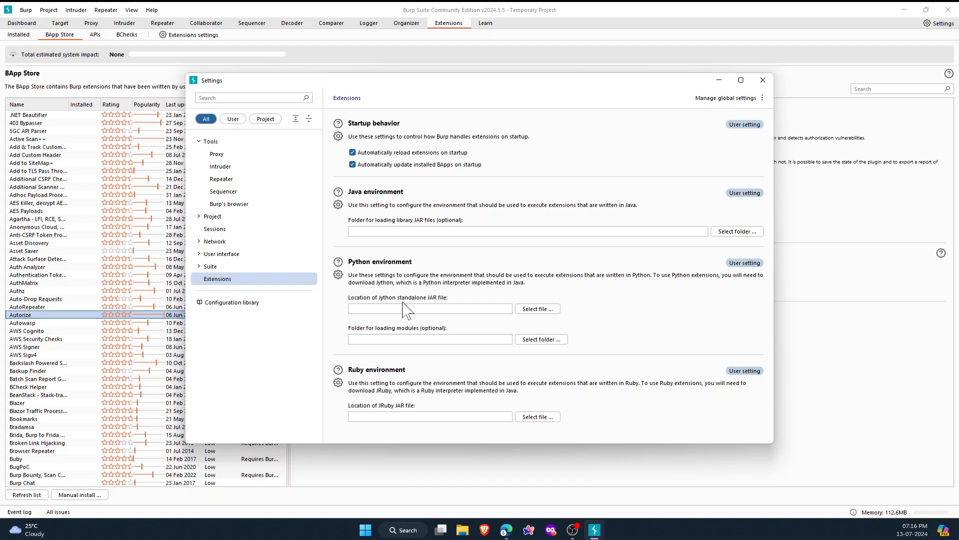
pyautogui.moveTo(448, 313)
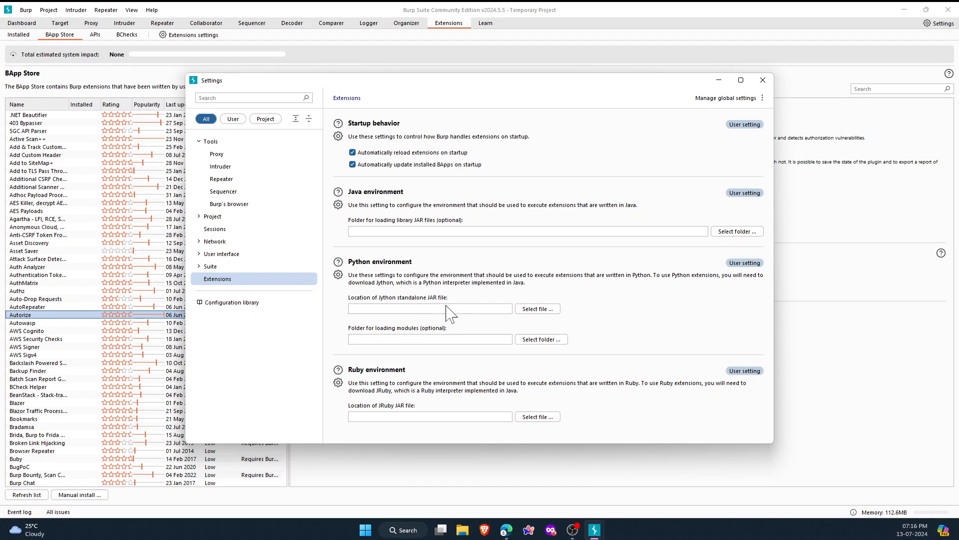
# Step: Point the Python environment to portable_apps\jython-standalone-2.7.3.jar
pyautogui.click(536, 309)
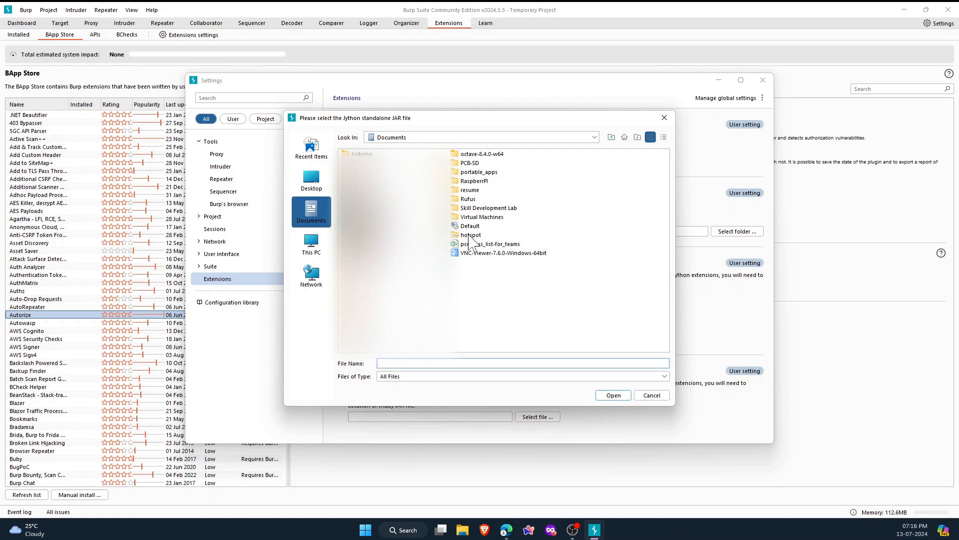
pyautogui.moveTo(486, 191)
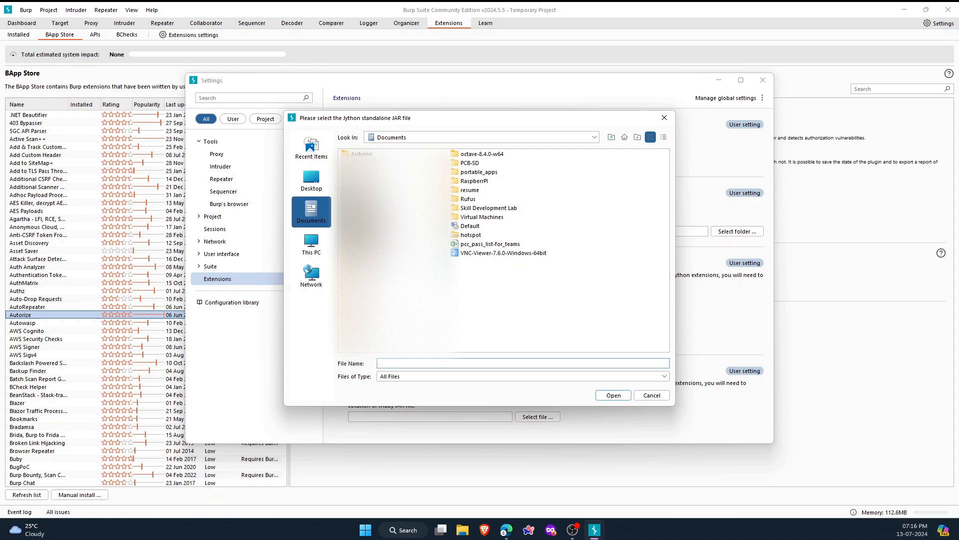
pyautogui.moveTo(495, 185)
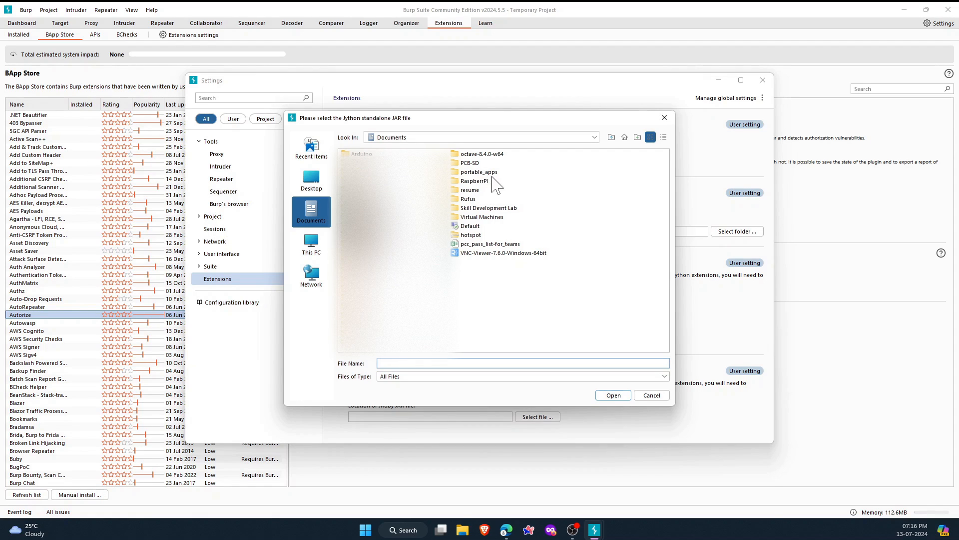
pyautogui.doubleClick(477, 172)
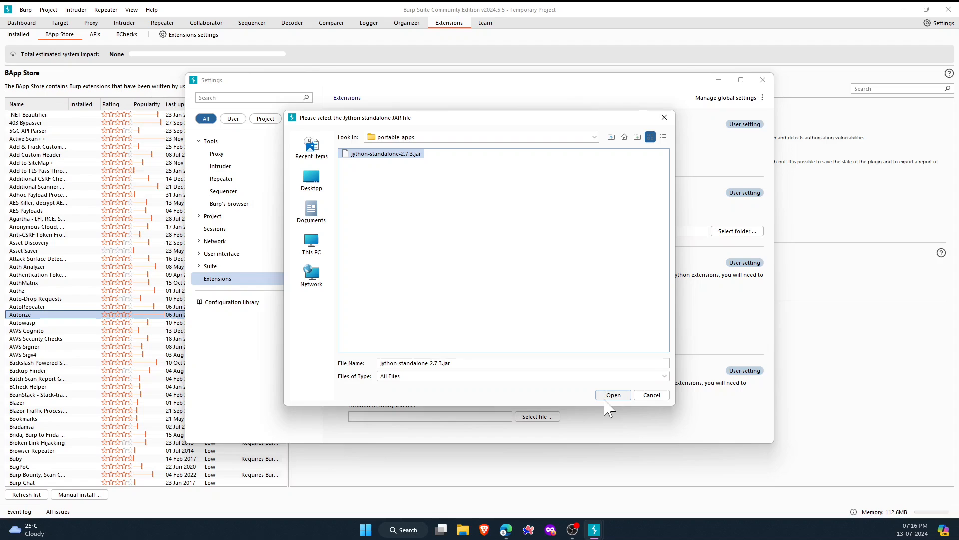
pyautogui.moveTo(612, 394)
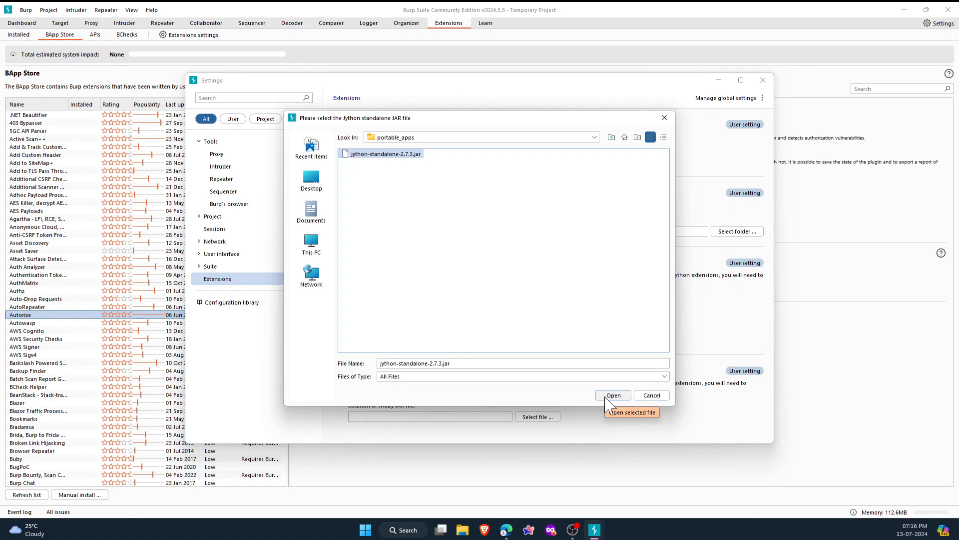
pyautogui.click(612, 395)
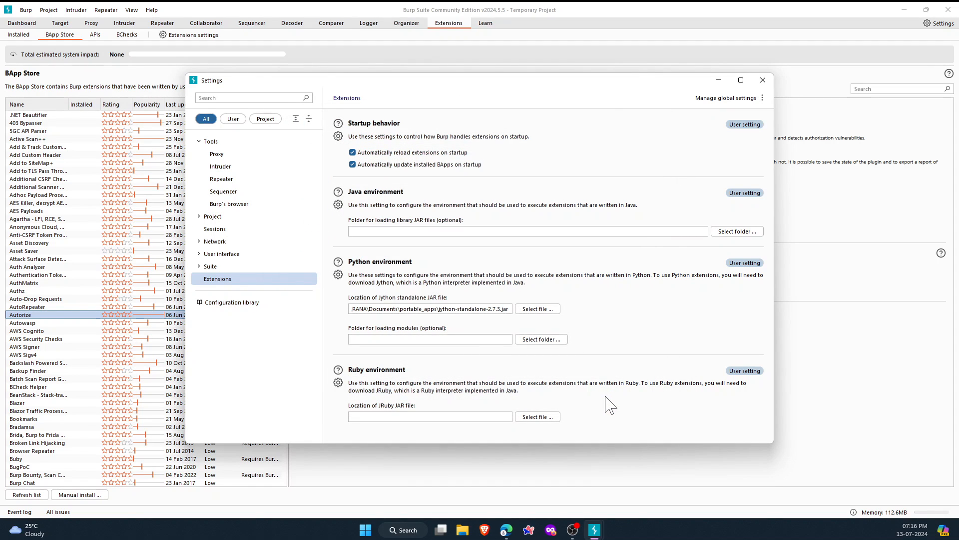
pyautogui.moveTo(772, 149)
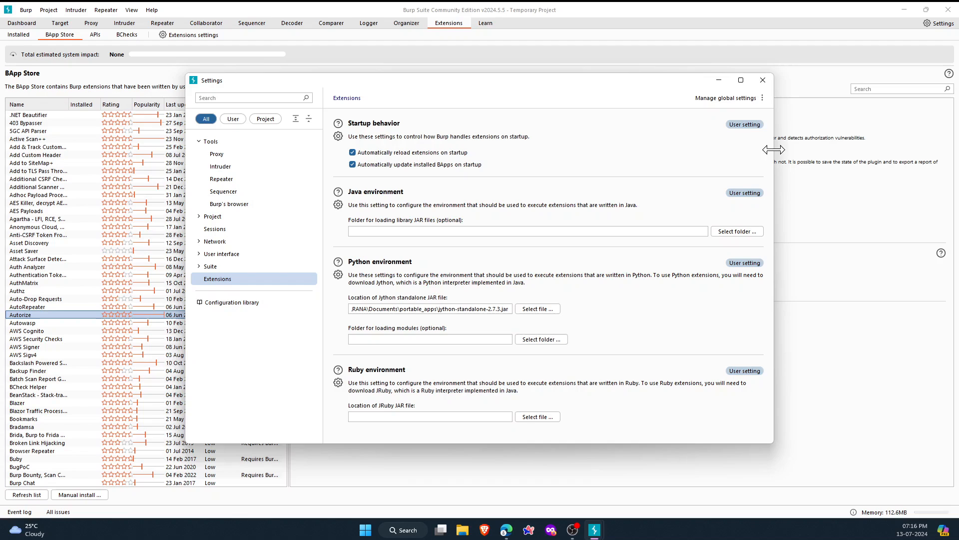
# Step: Close Burp Suite and relaunch it from the taskbar
pyautogui.click(761, 80)
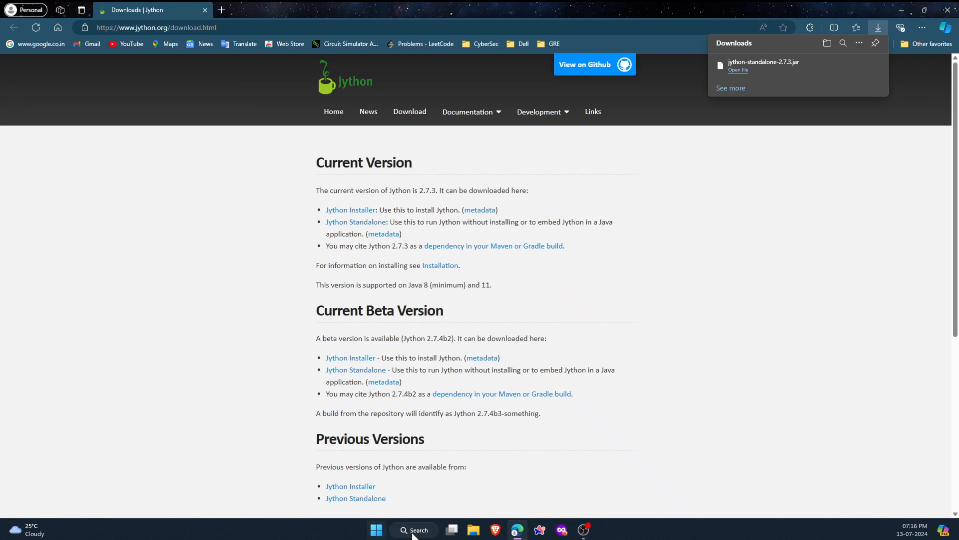
pyautogui.click(413, 533)
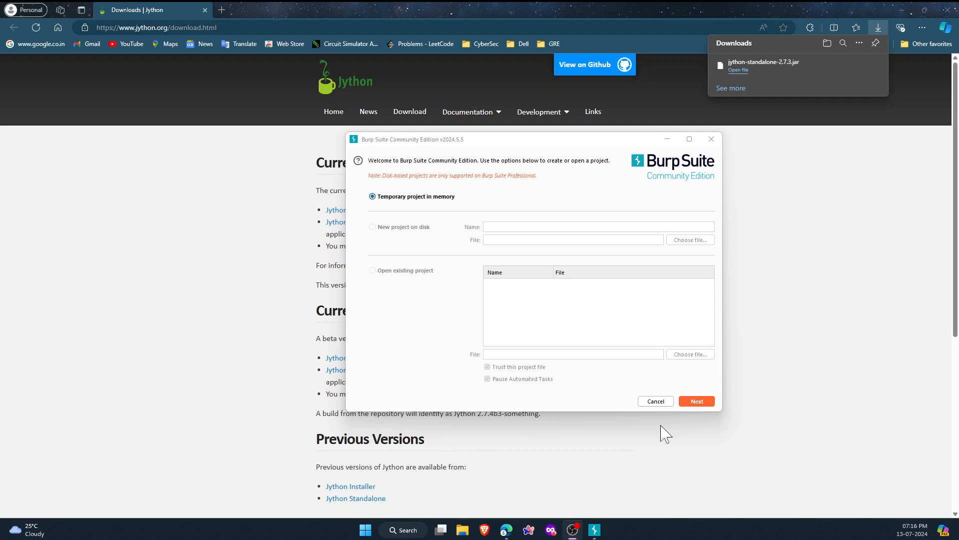
# Step: Start the temporary project and return to the BApp Store listing
pyautogui.click(695, 400)
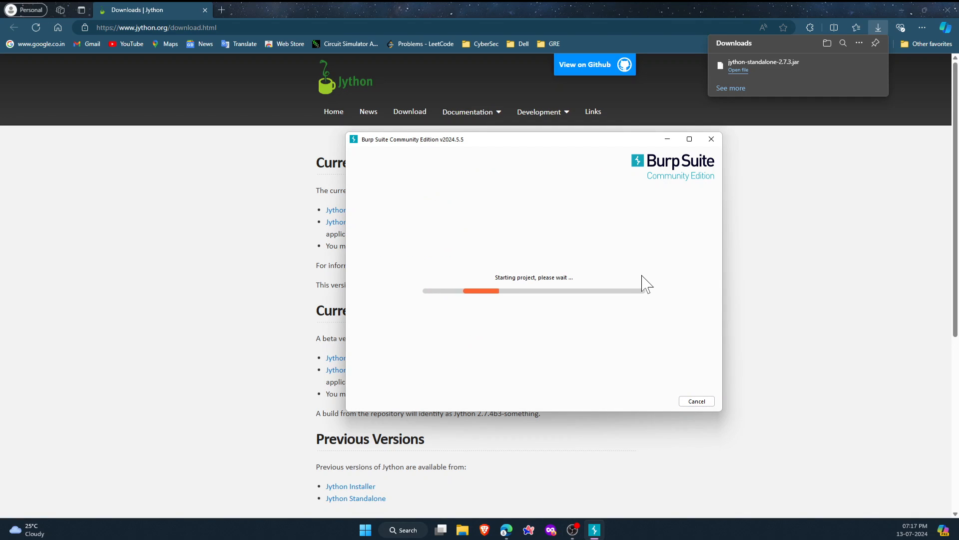
pyautogui.moveTo(528, 151)
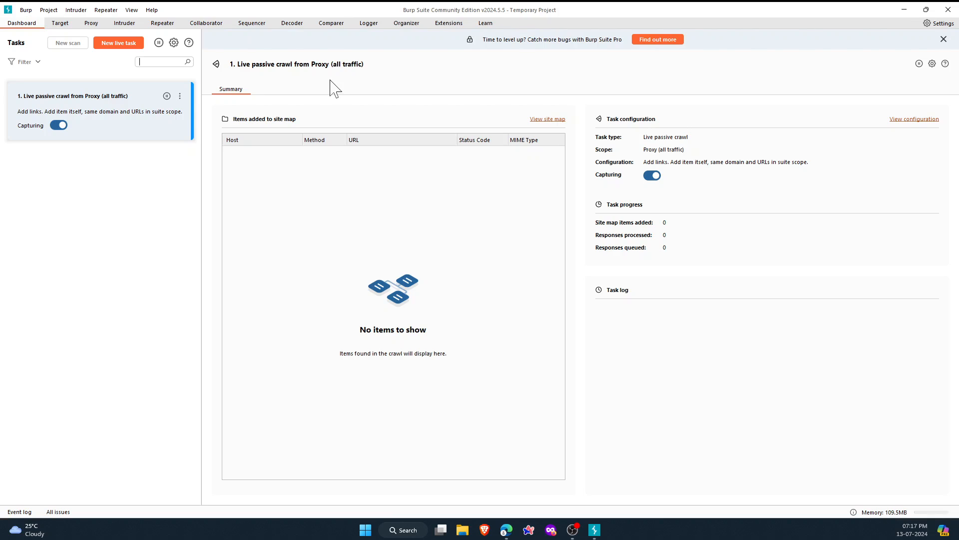
pyautogui.click(448, 23)
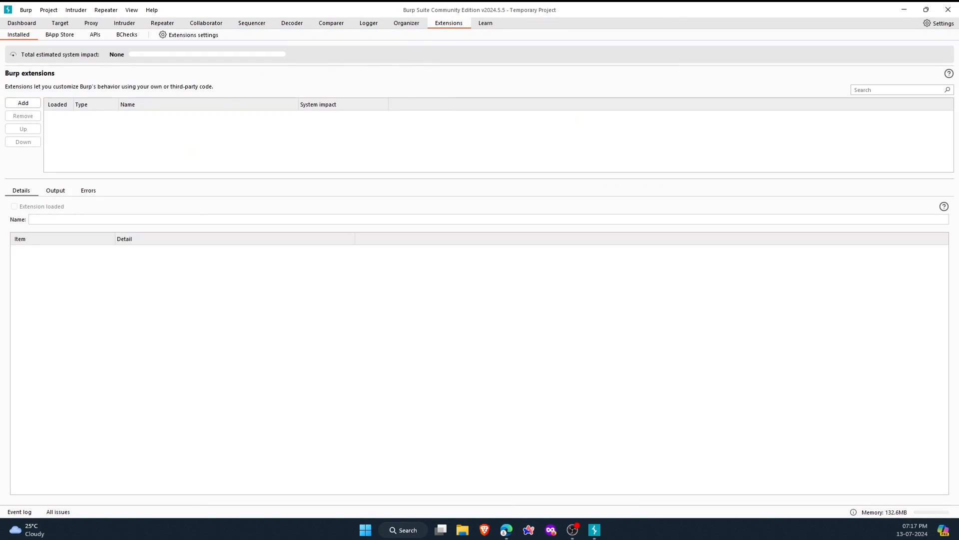
pyautogui.click(59, 34)
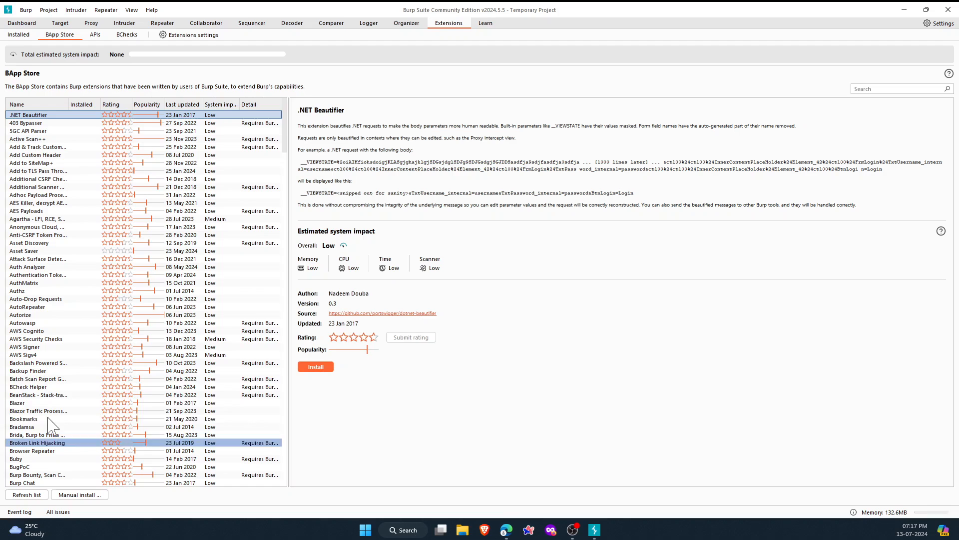
# Step: Select Autorize in the store and install it
pyautogui.click(20, 315)
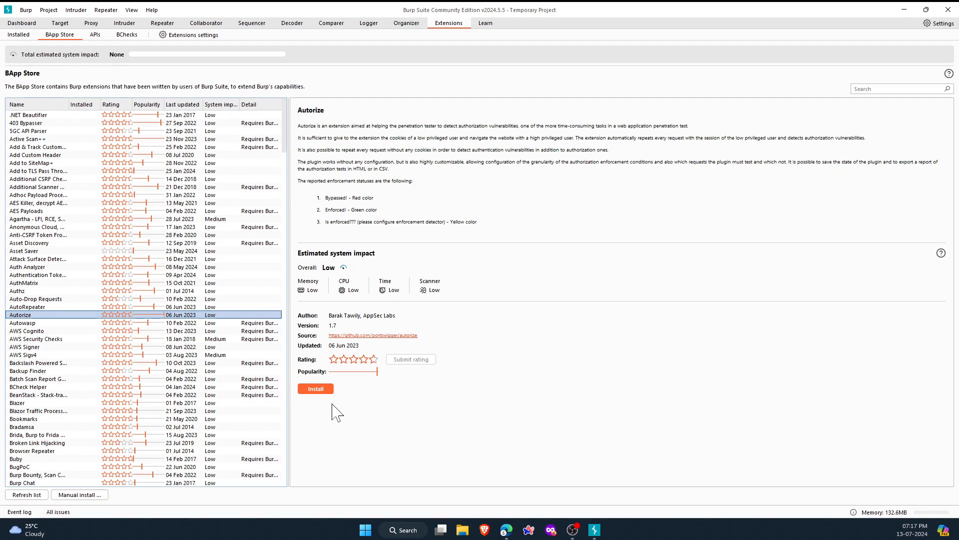
pyautogui.moveTo(331, 421)
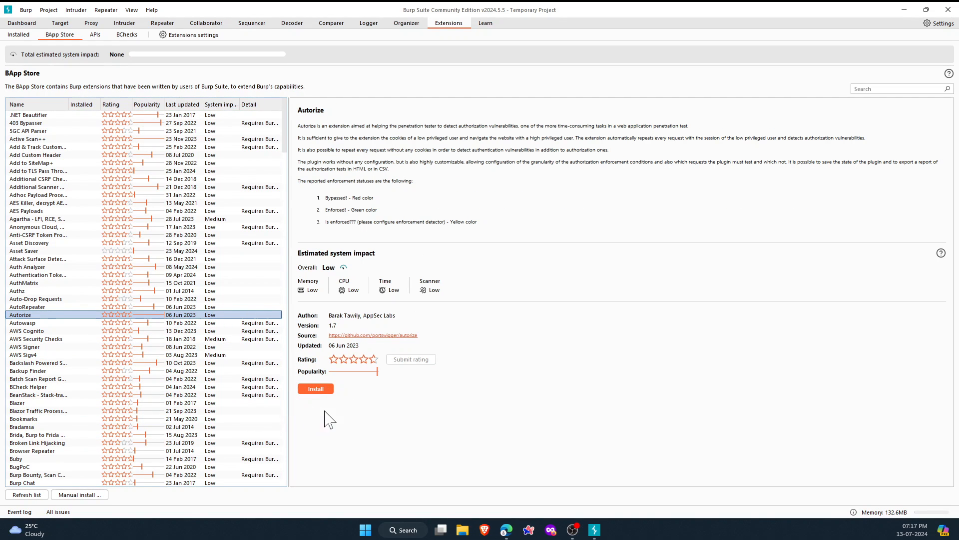
pyautogui.click(316, 389)
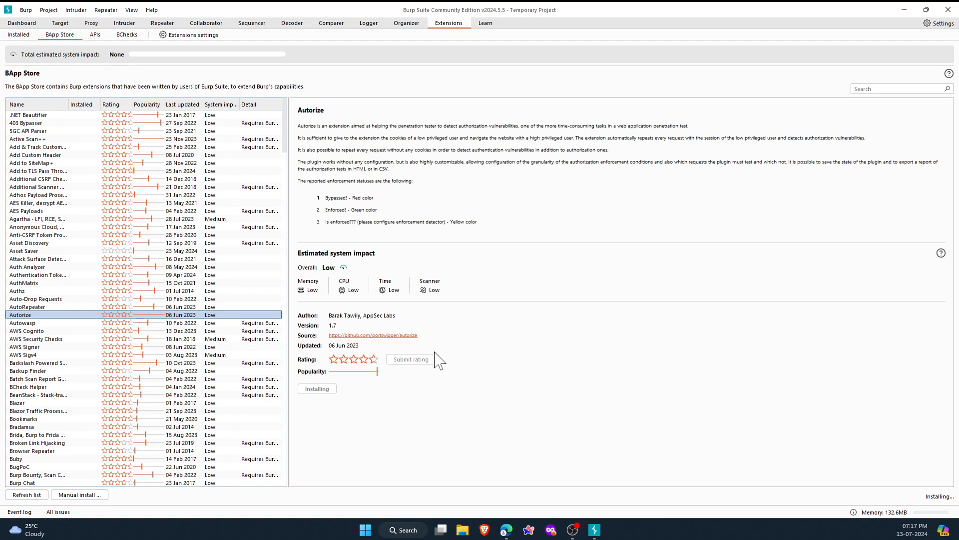
pyautogui.moveTo(476, 174)
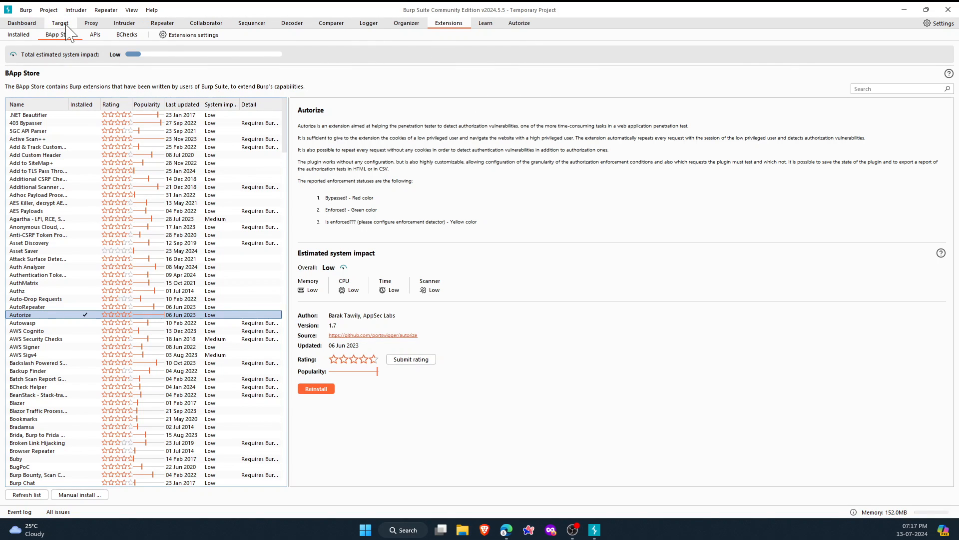
pyautogui.moveTo(519, 23)
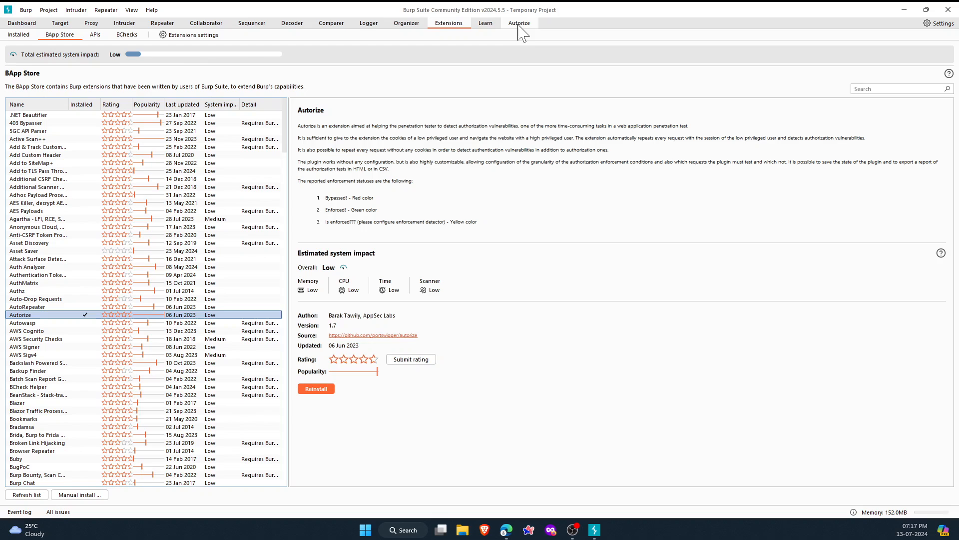
# Step: Switch to the newly added Autorize tab
pyautogui.click(520, 23)
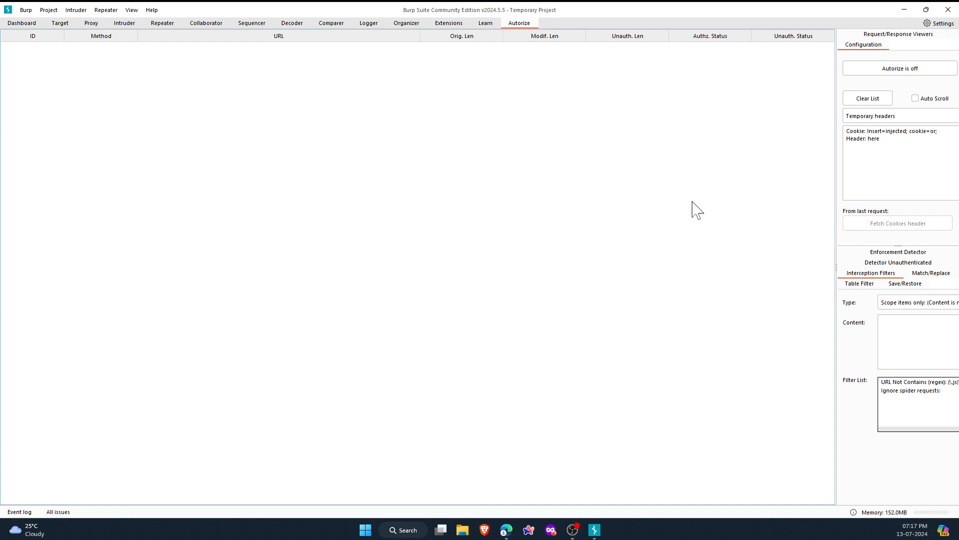
pyautogui.moveTo(581, 239)
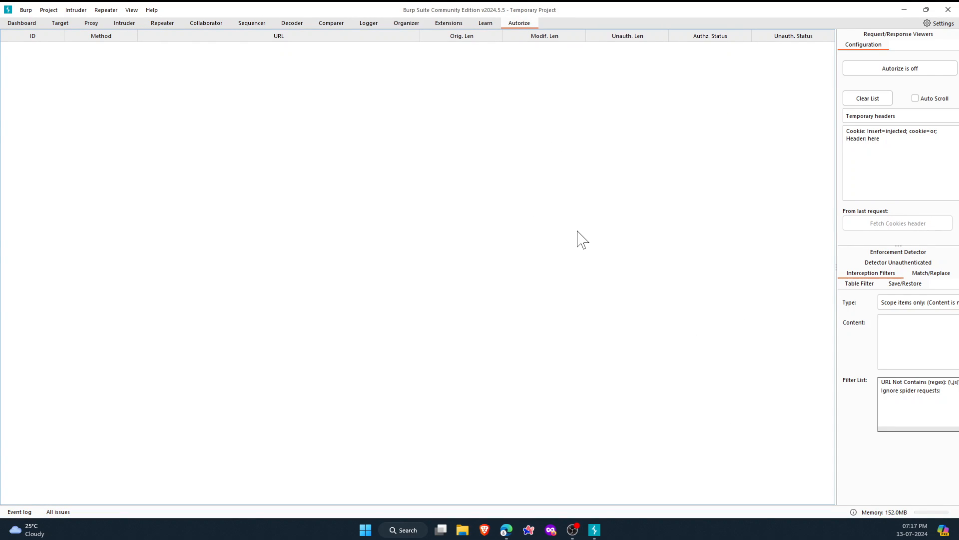
pyautogui.moveTo(172, 288)
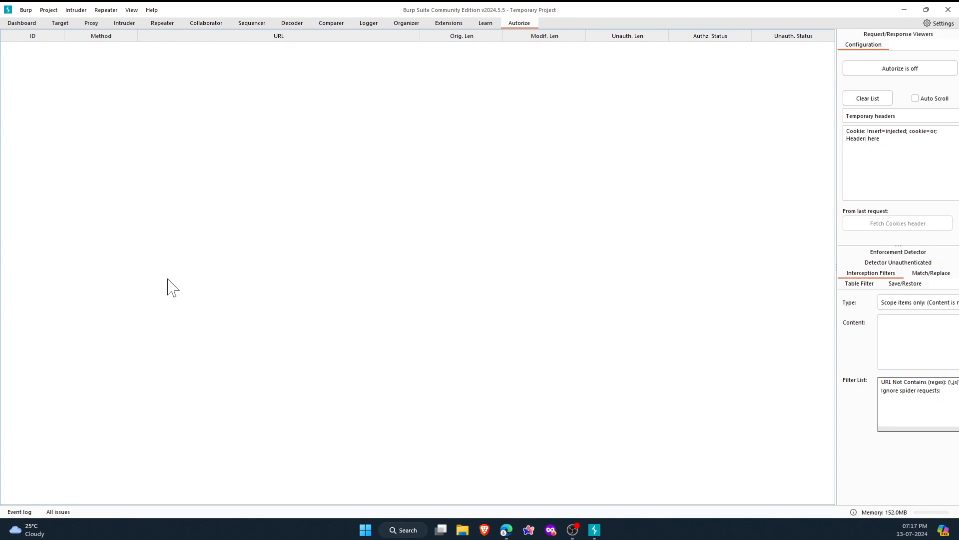